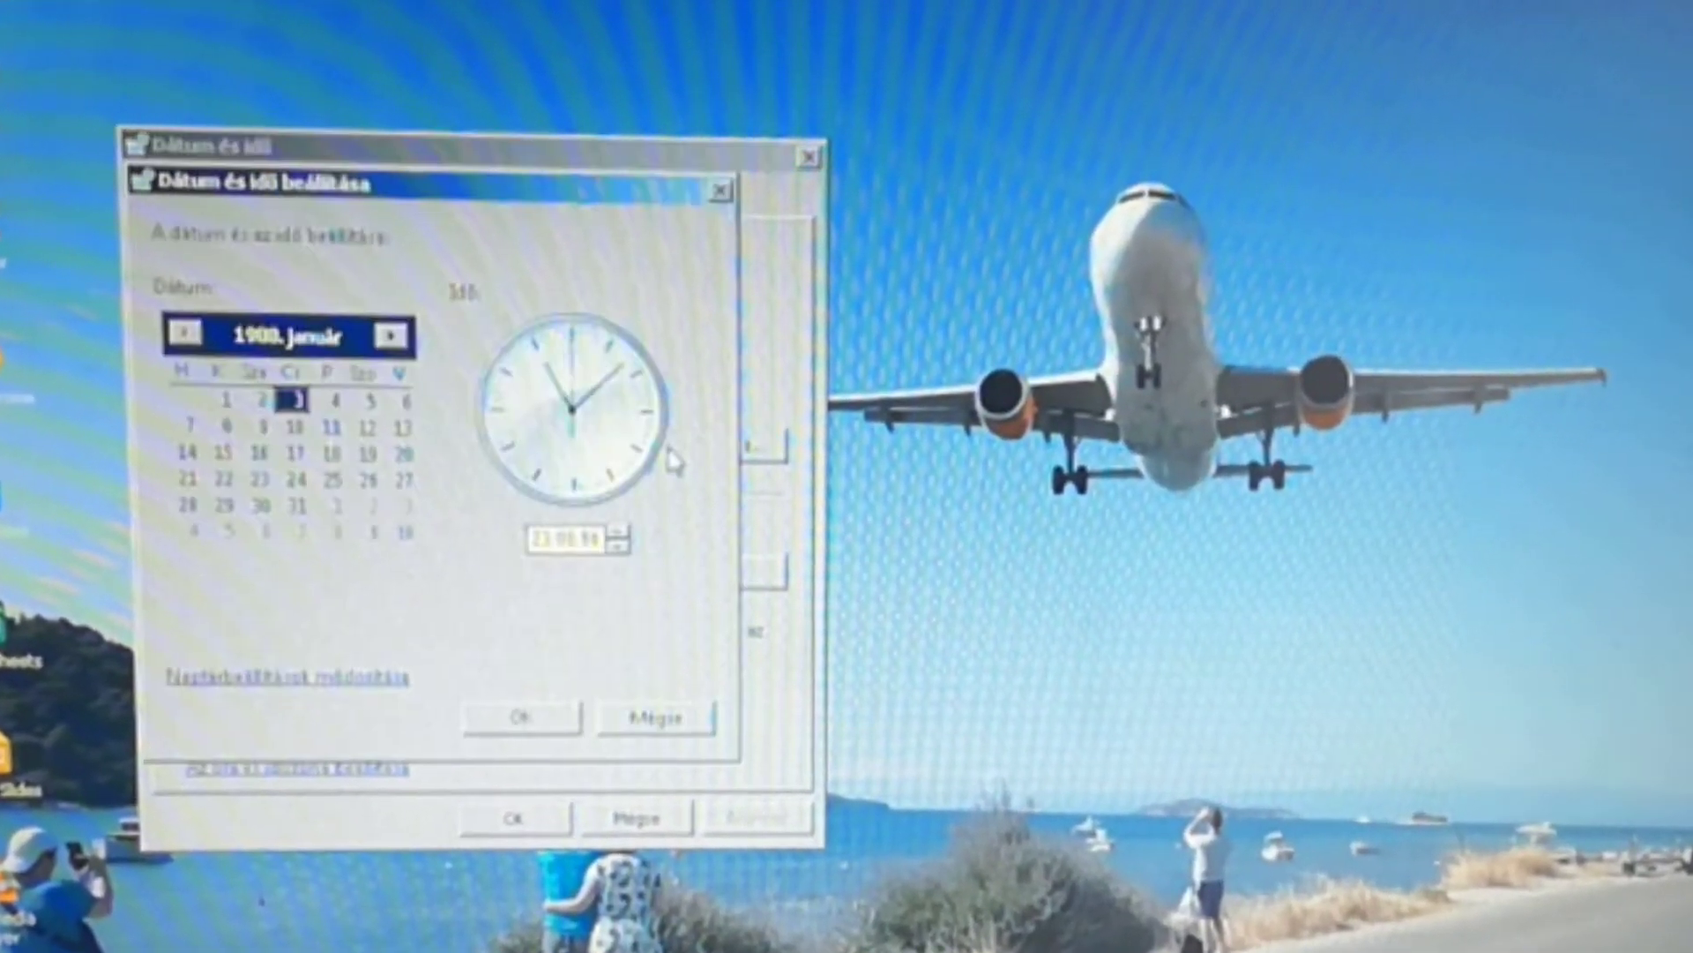
Step: Move the calendar forward to October 2020 and confirm 1 October 2020 with OK
left_click(289, 337)
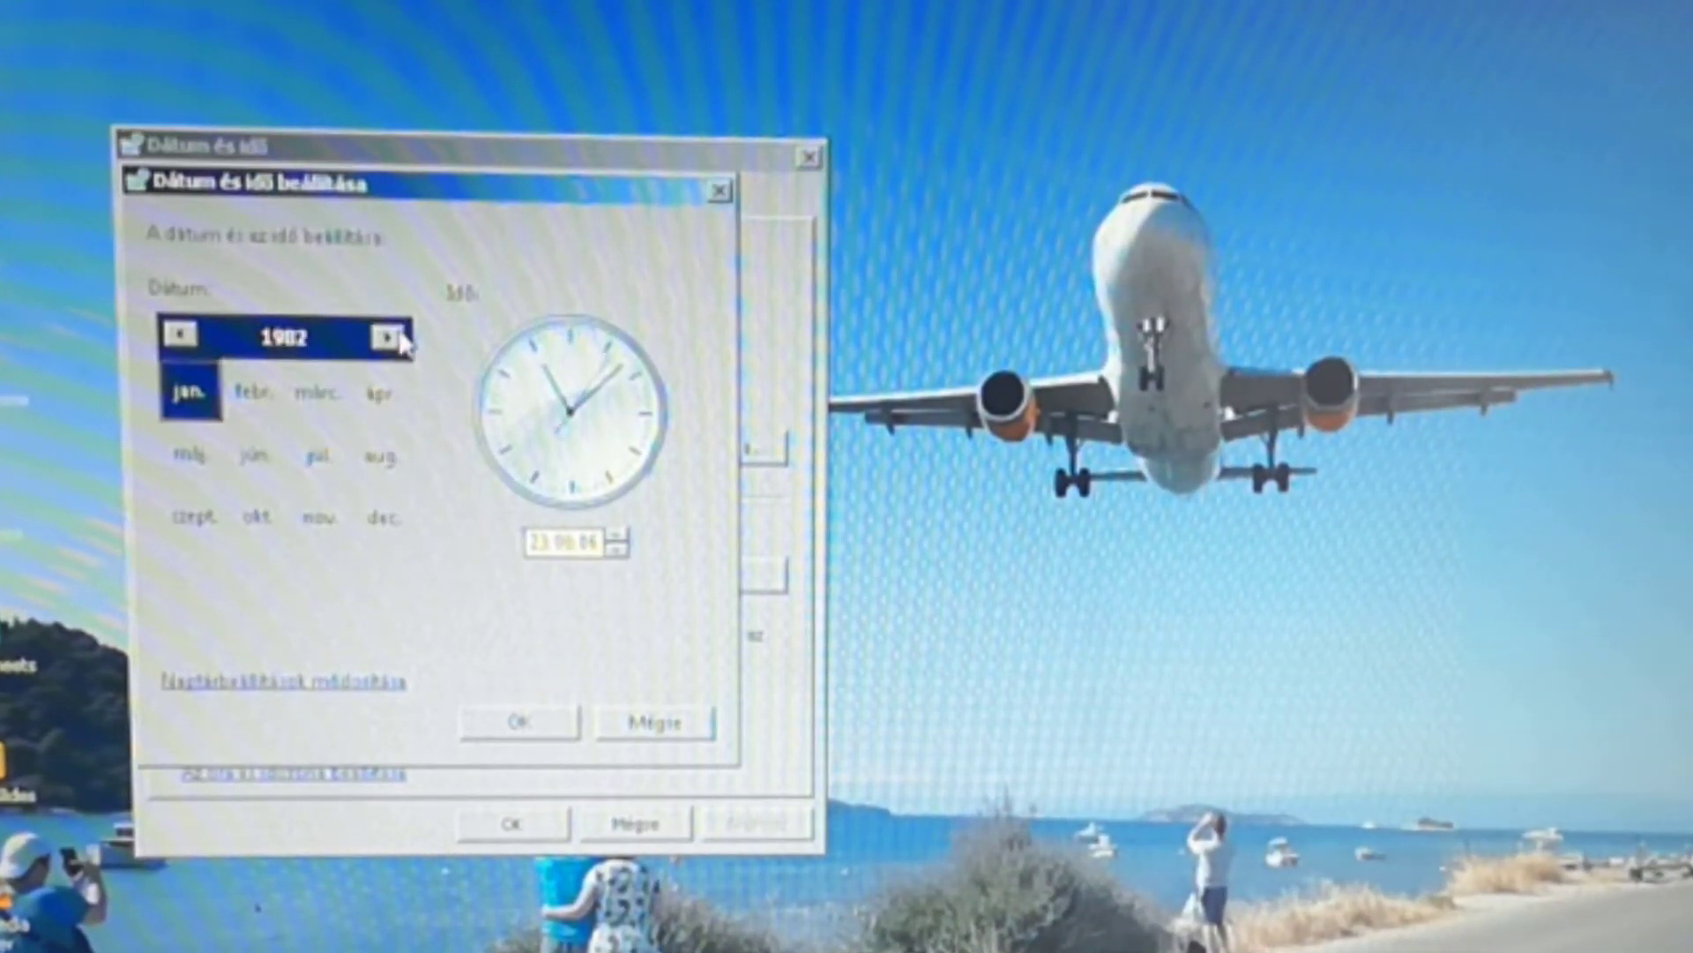
left_click(389, 336)
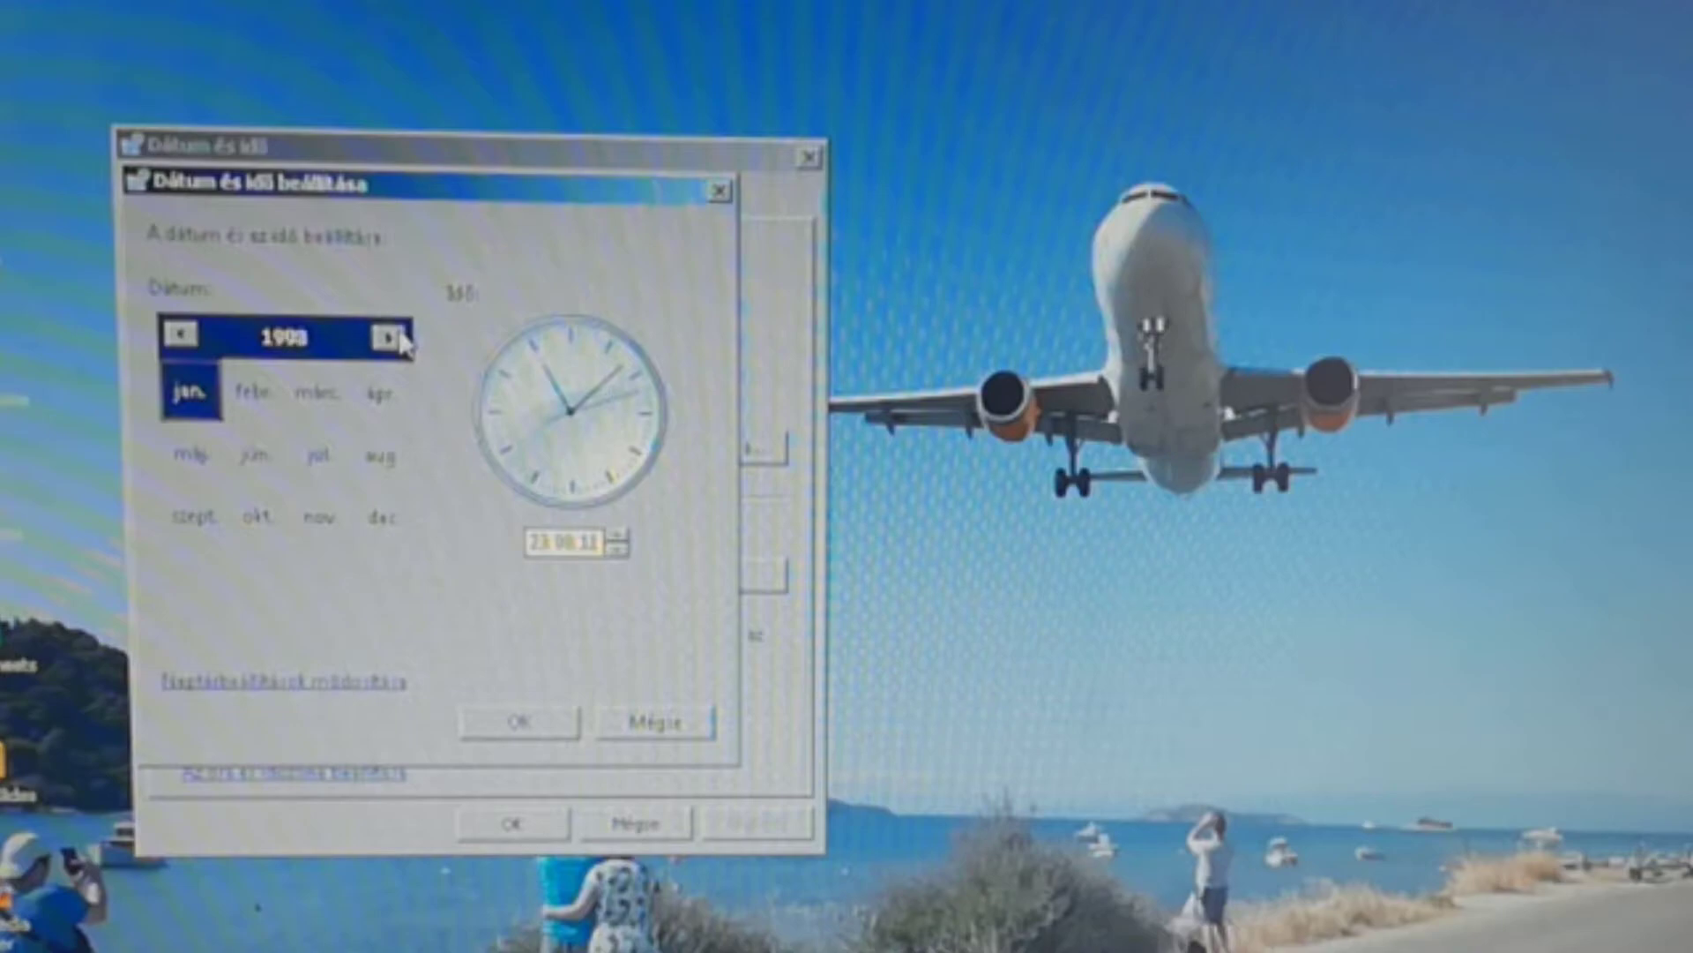
left_click(391, 337)
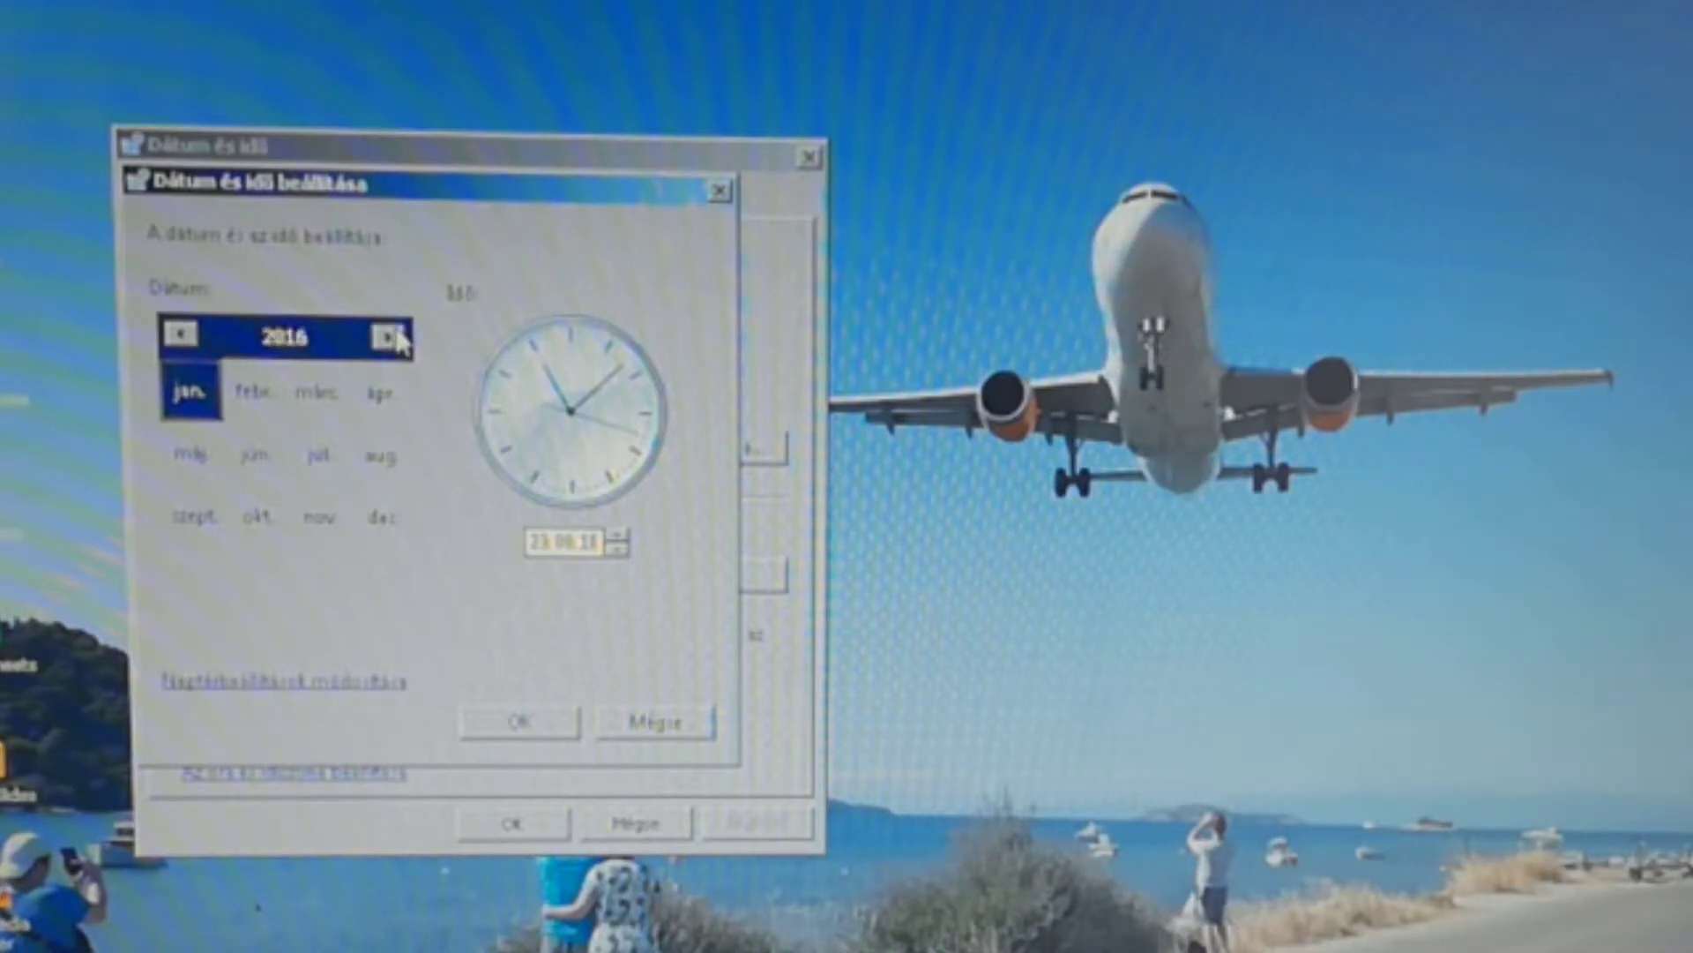
left_click(389, 337)
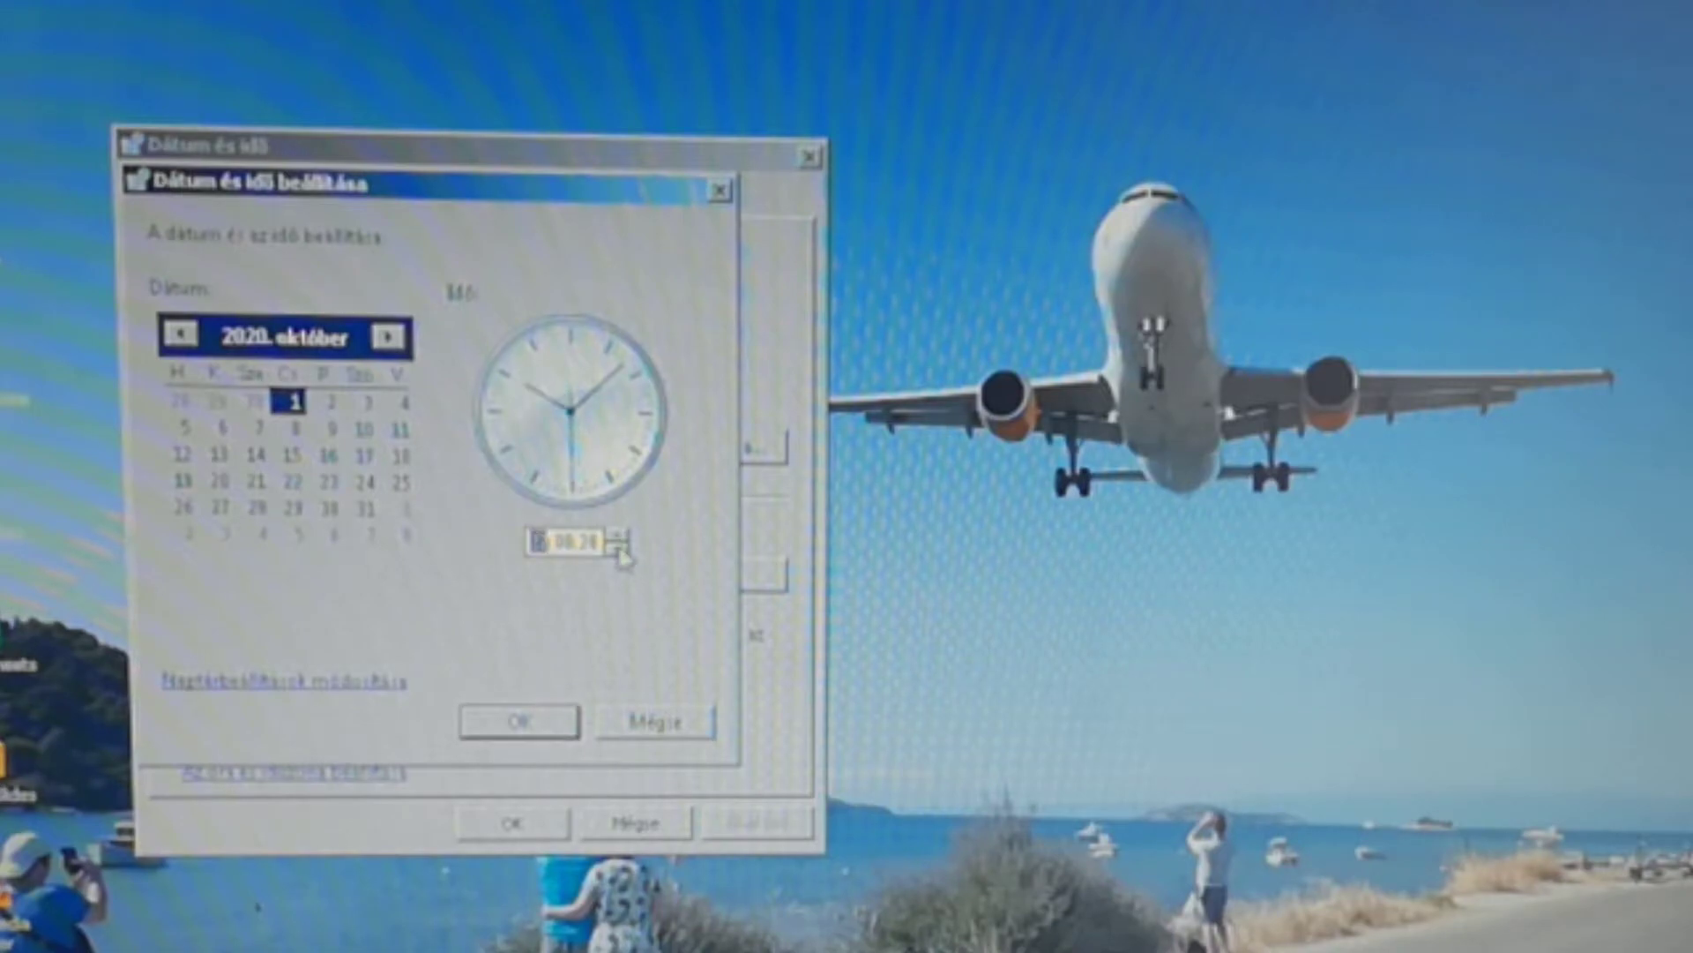
left_click(621, 543)
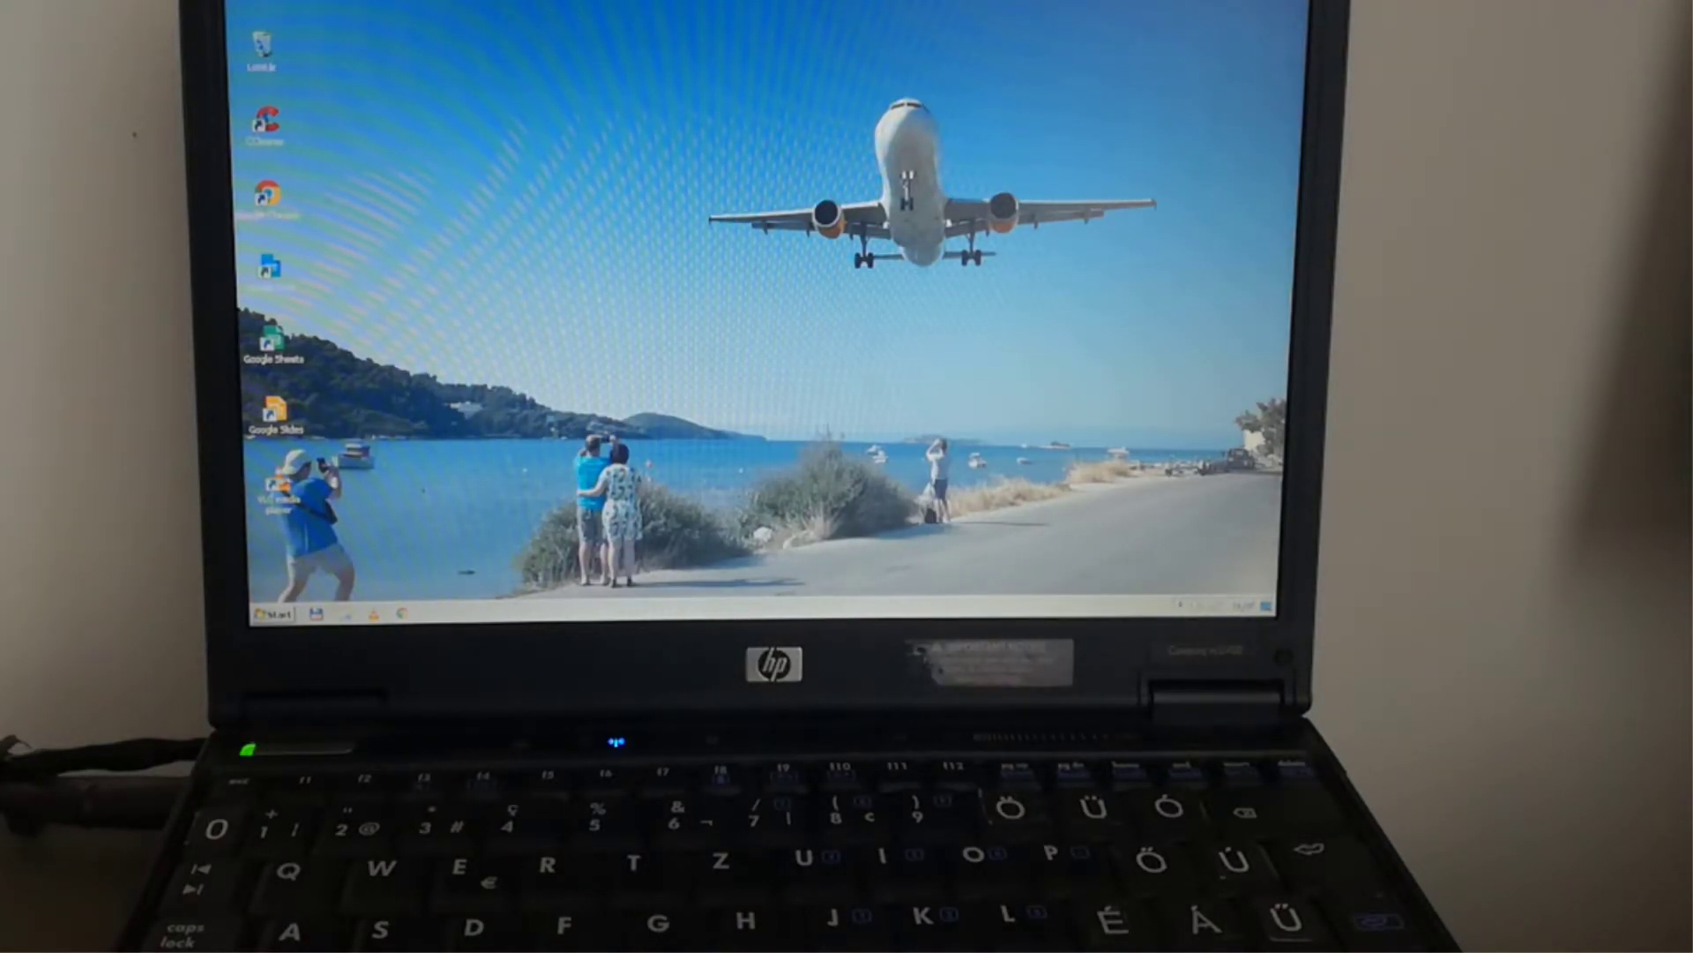
Step: Choose Leállítás (Shut down) from the Start menu
left_click(273, 616)
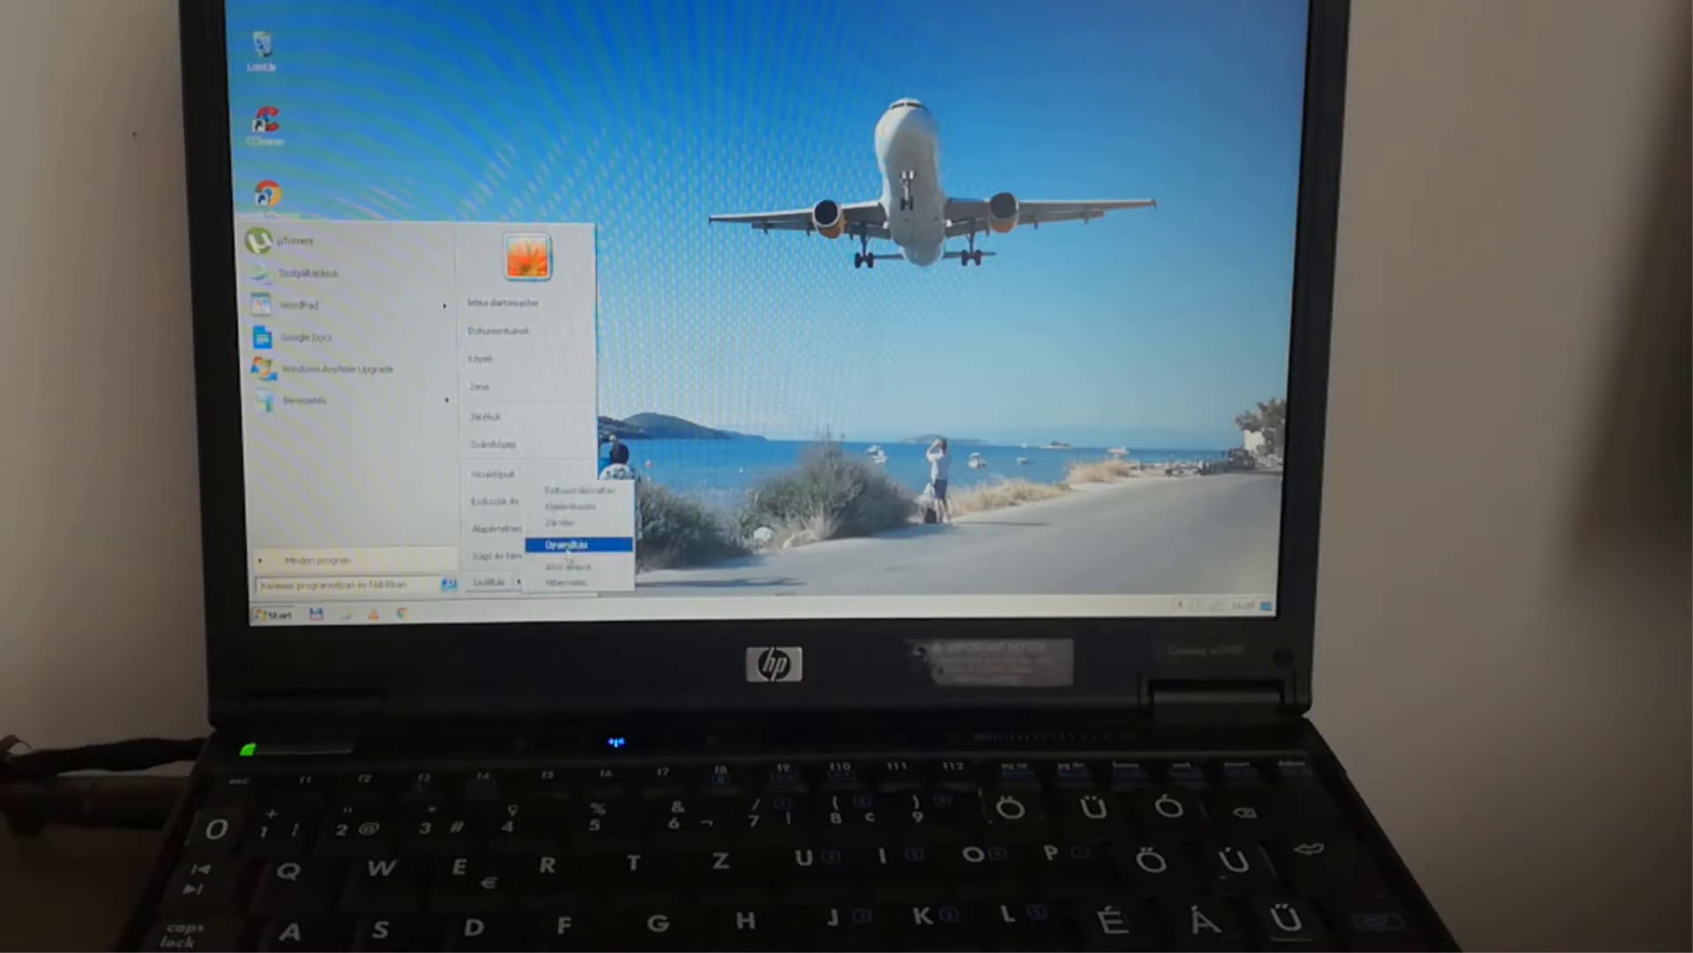
left_click(575, 544)
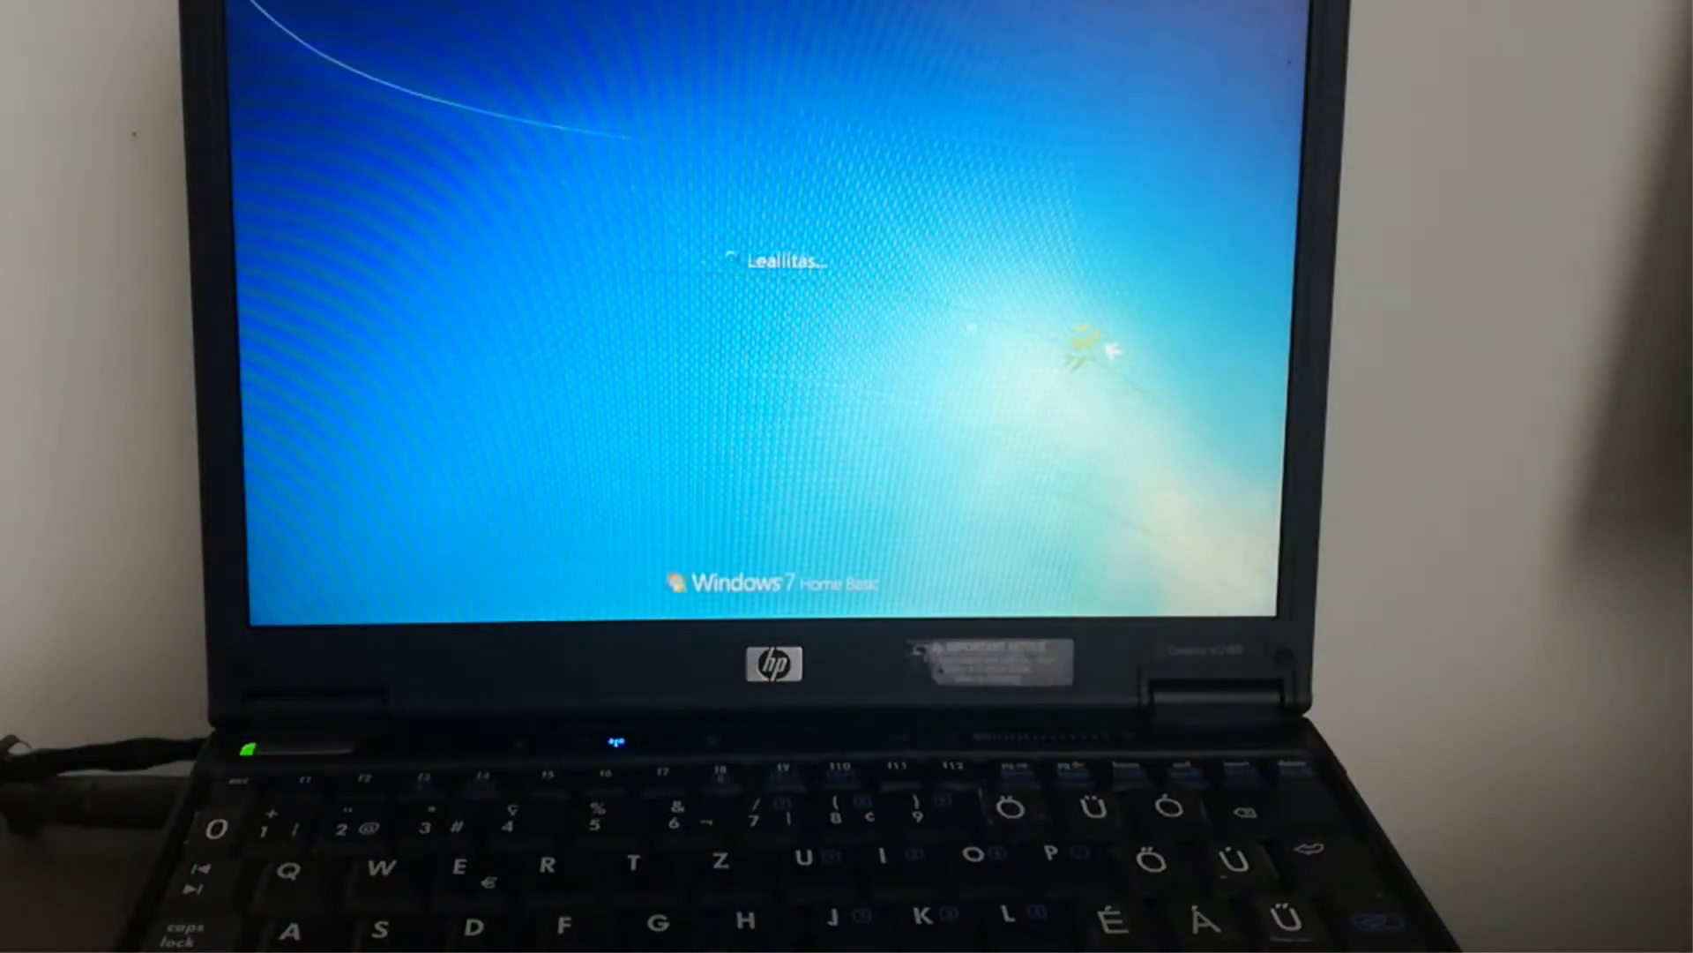